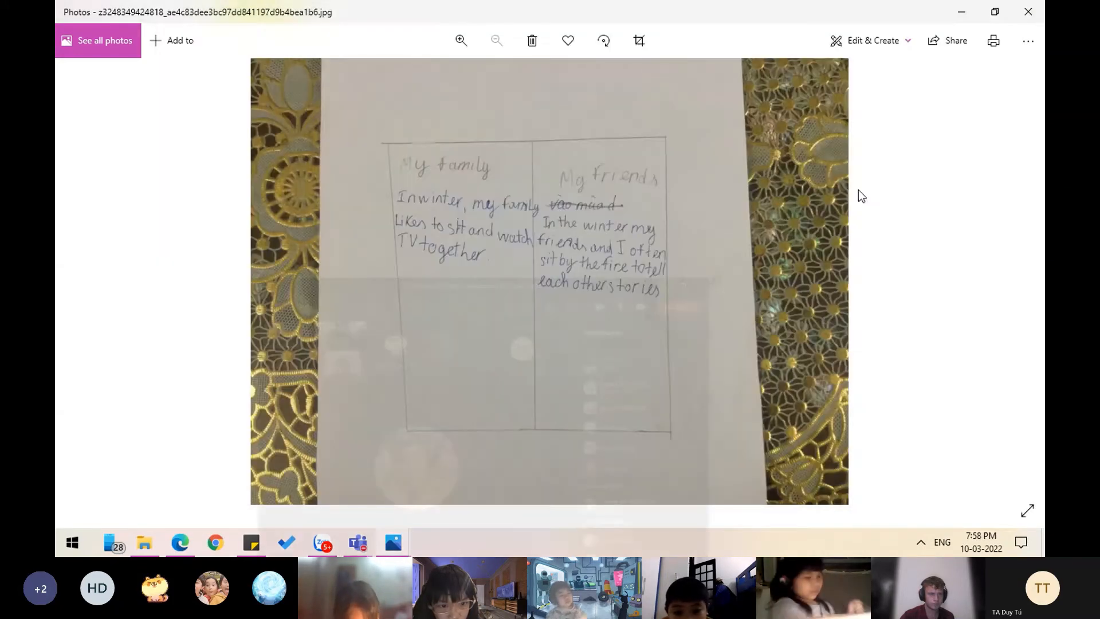
mouse_move(708, 244)
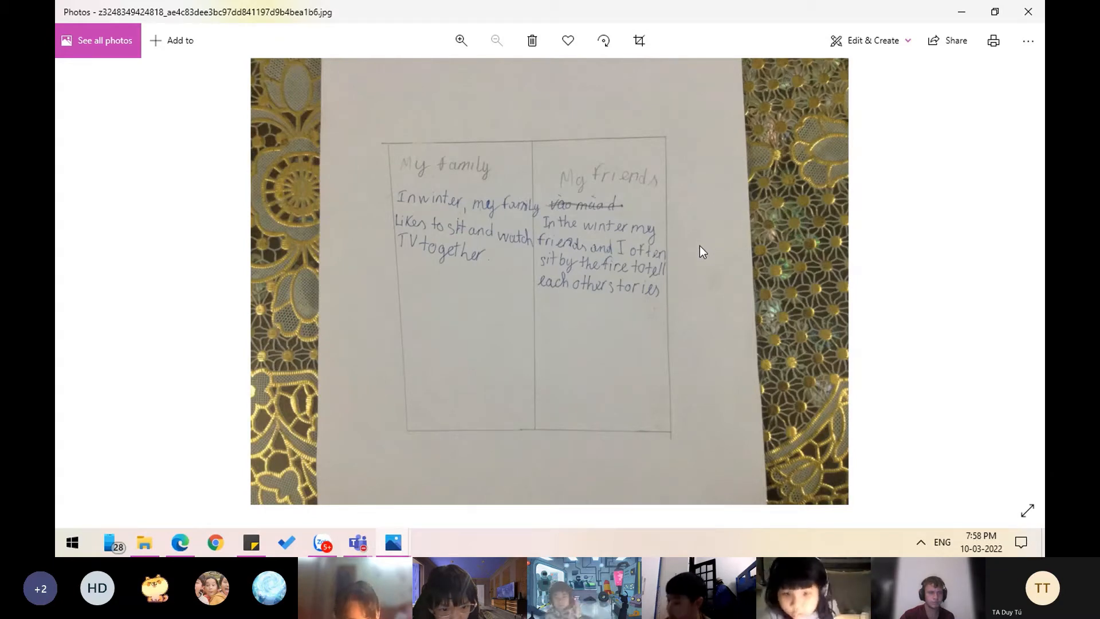
mouse_move(669, 280)
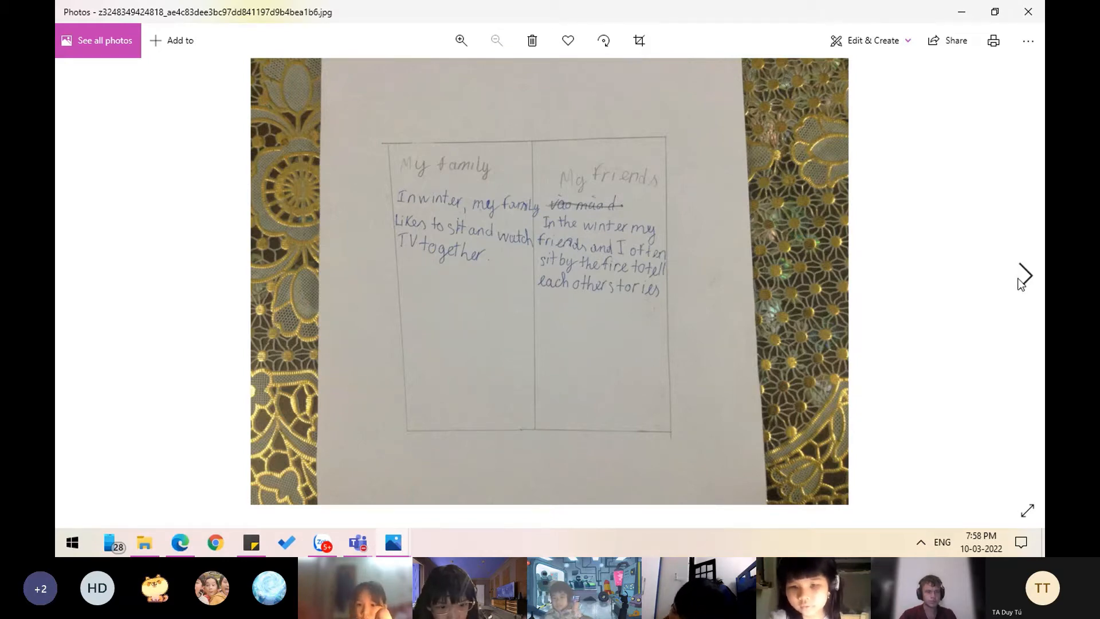
Advance from the winter 'My family / My friends' photo to the 'Fall / Me' page.
left_click(1023, 275)
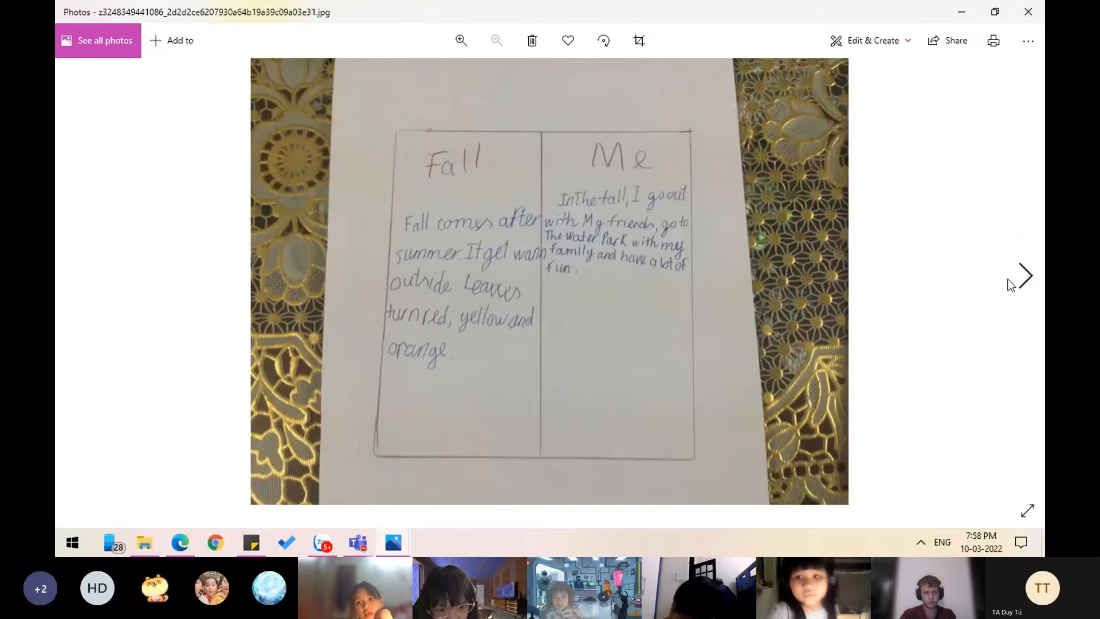
Flip ahead to the My Seasons Journal cover, then page back and forth past it.
left_click(1024, 275)
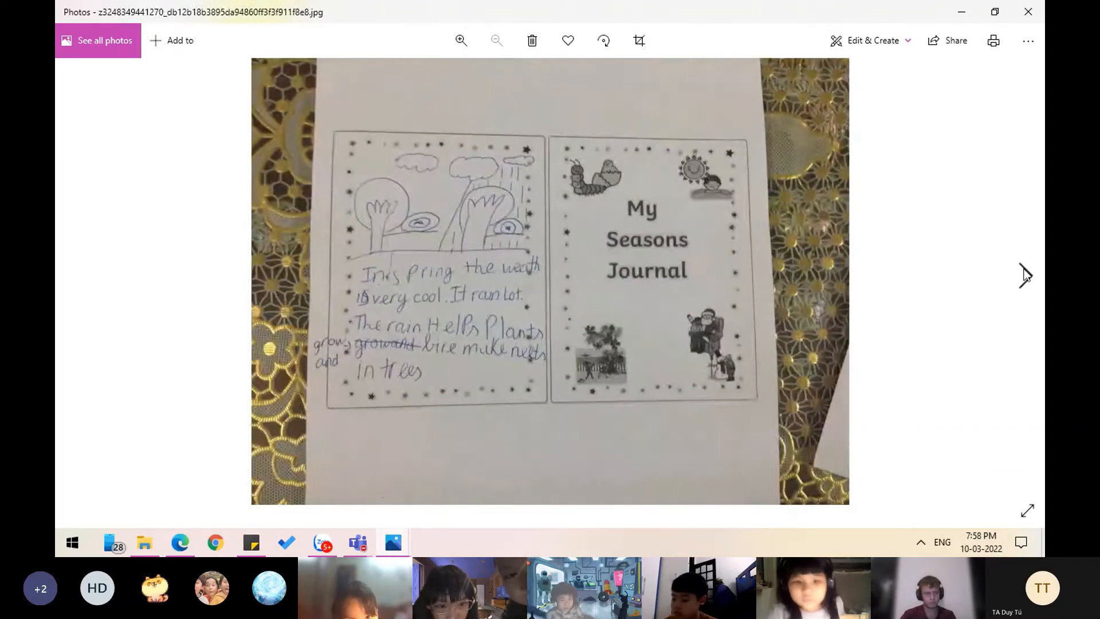
mouse_move(1025, 275)
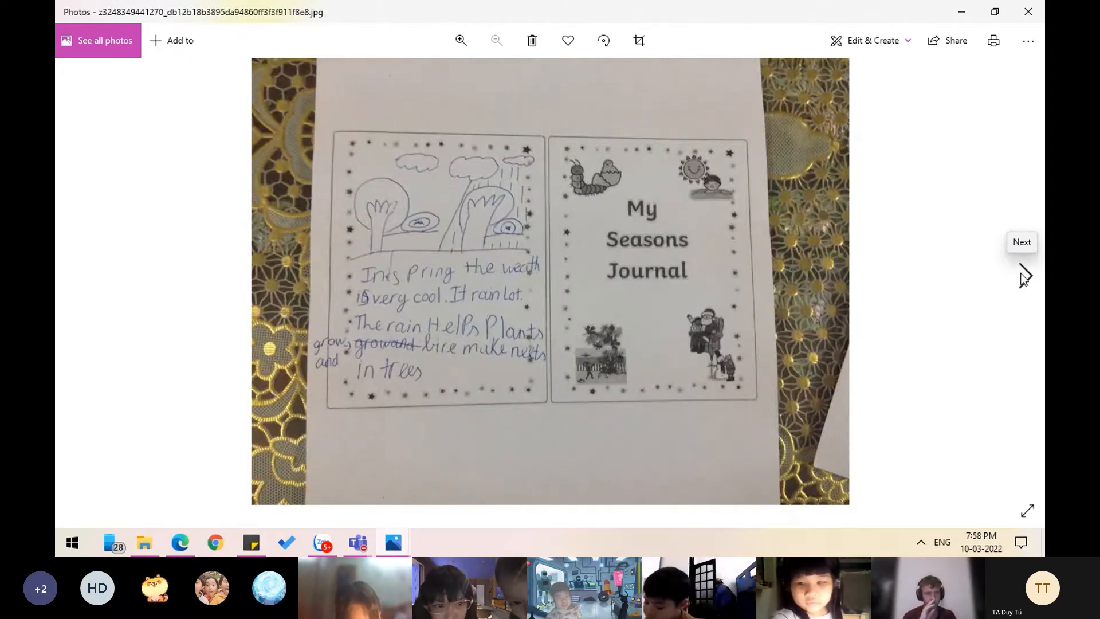
mouse_move(497, 388)
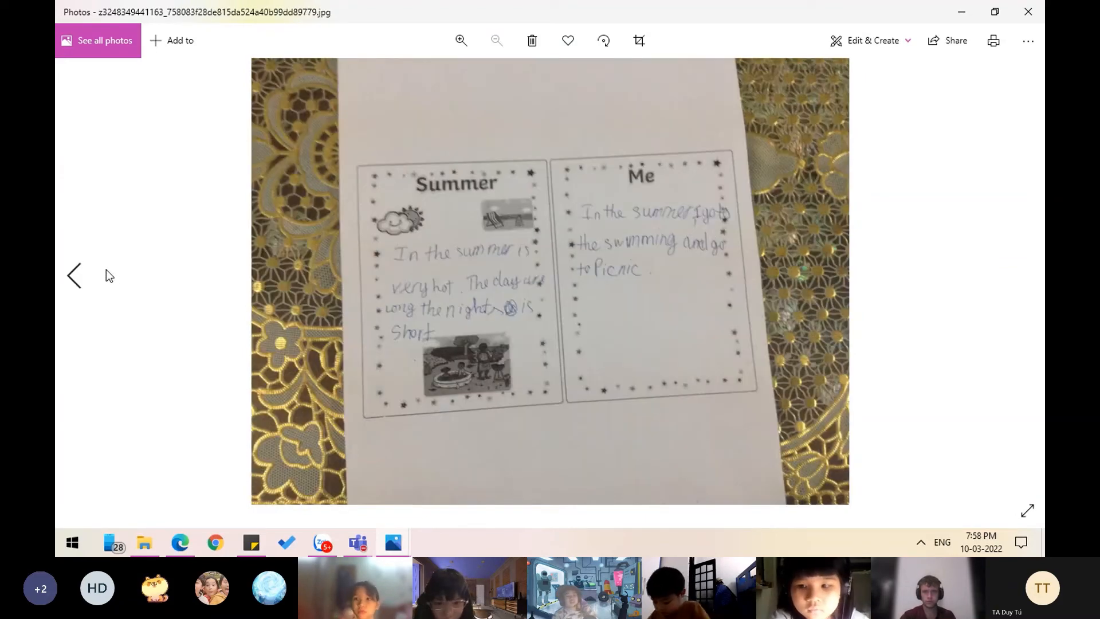
left_click(1024, 274)
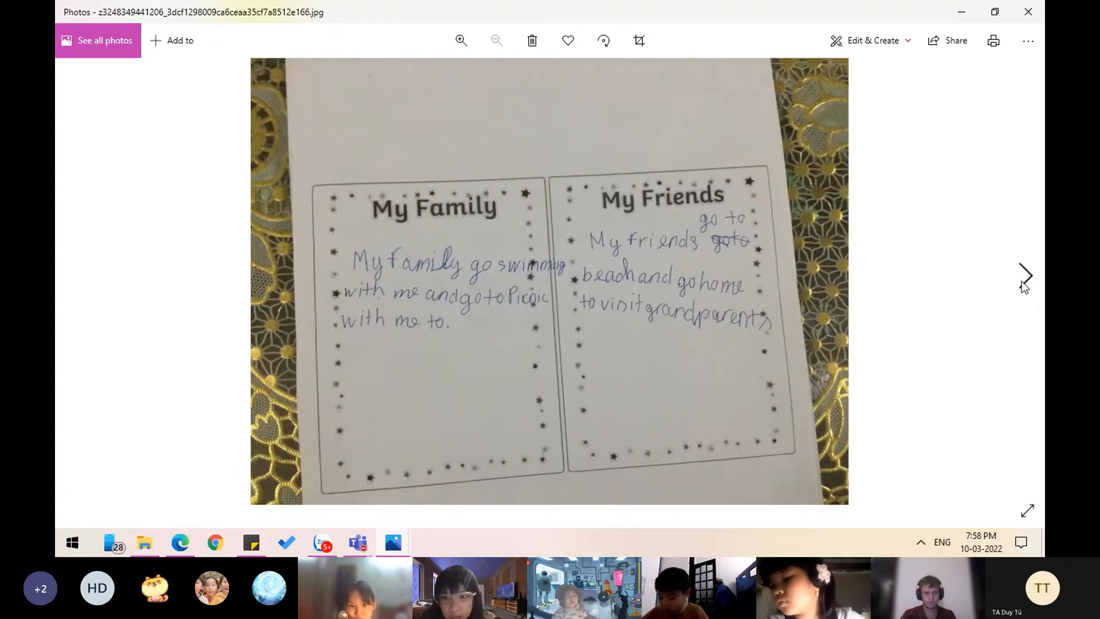
left_click(1024, 275)
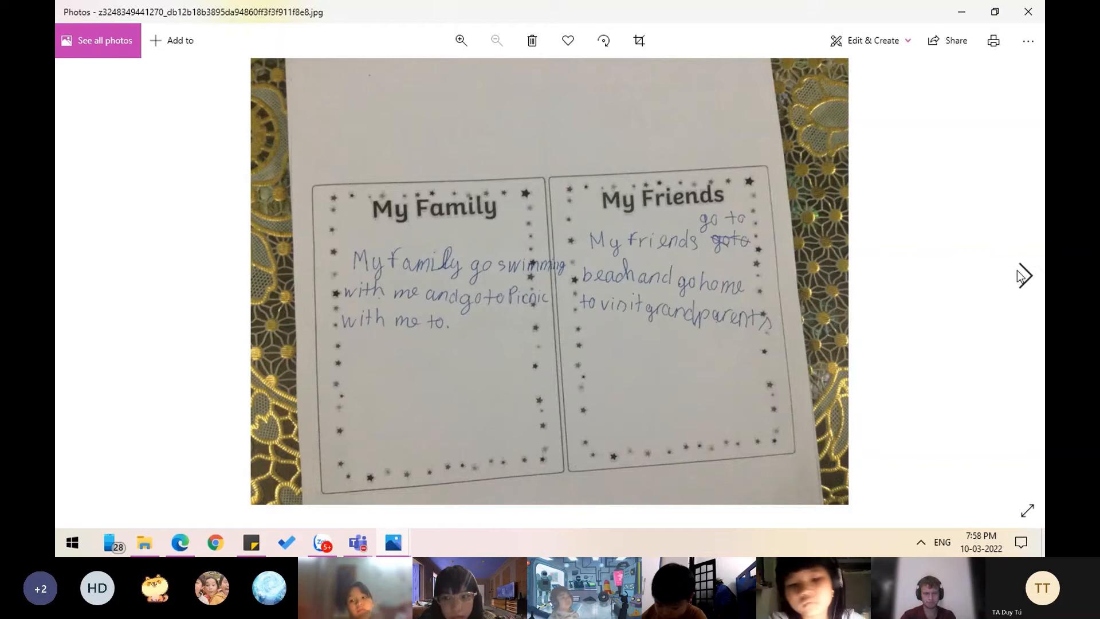
left_click(1024, 275)
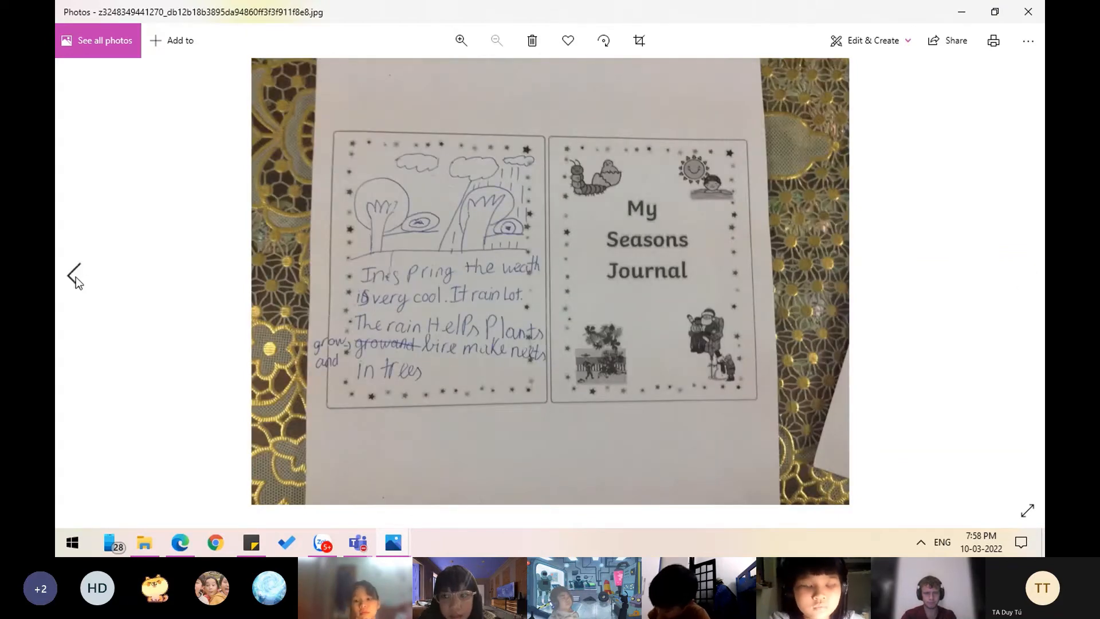
left_click(76, 274)
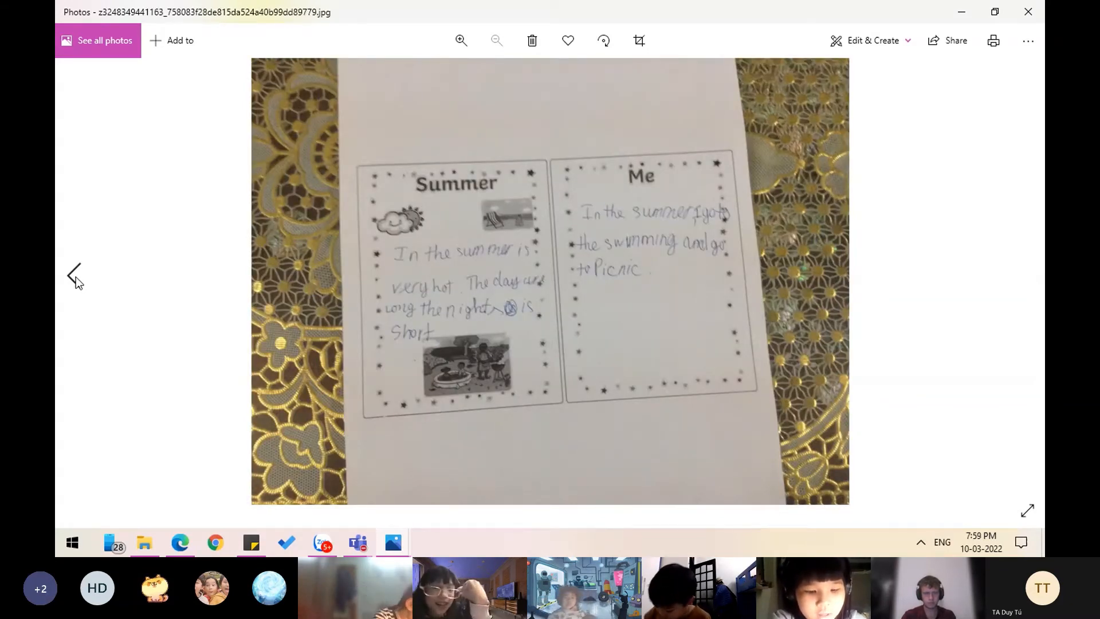
Page through the Summer and family pages, ending on the 'Spring / Me' page.
left_click(1025, 274)
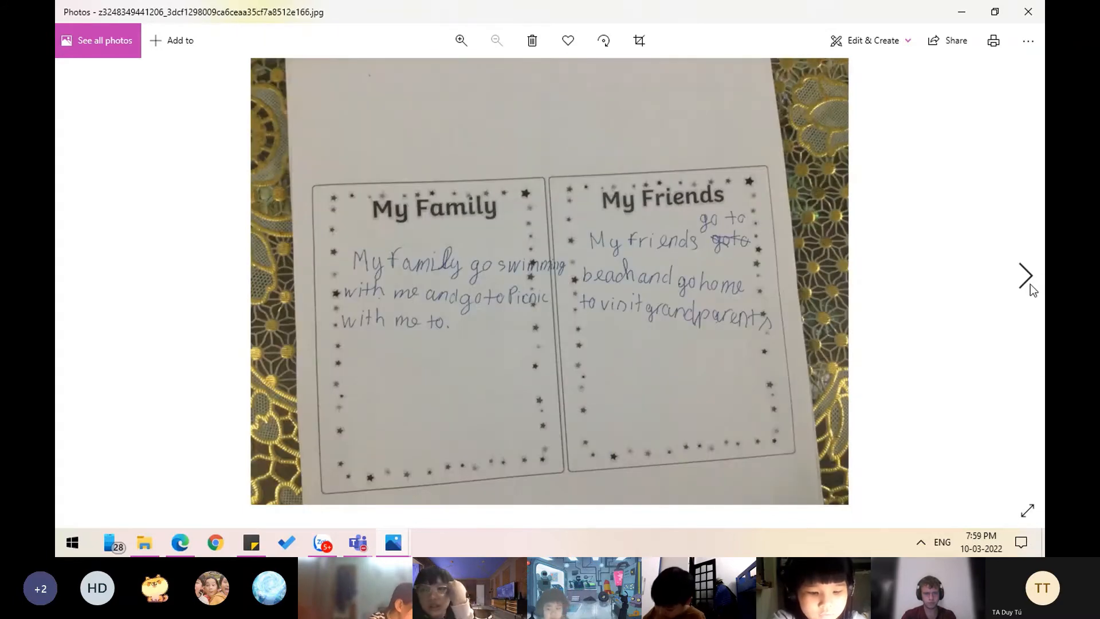
left_click(1024, 275)
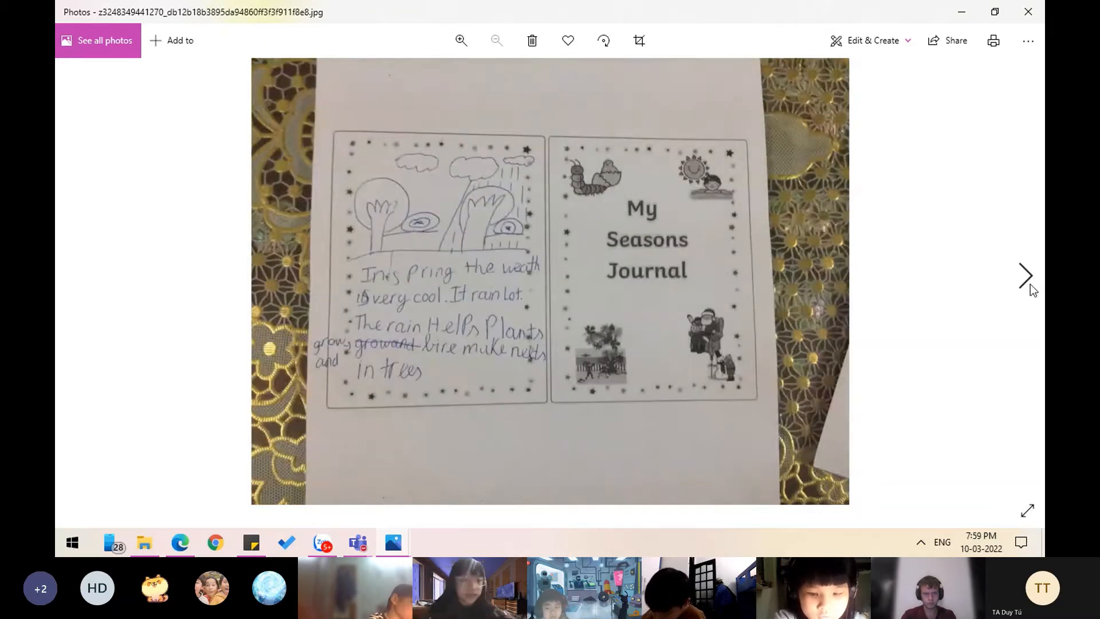
left_click(1025, 275)
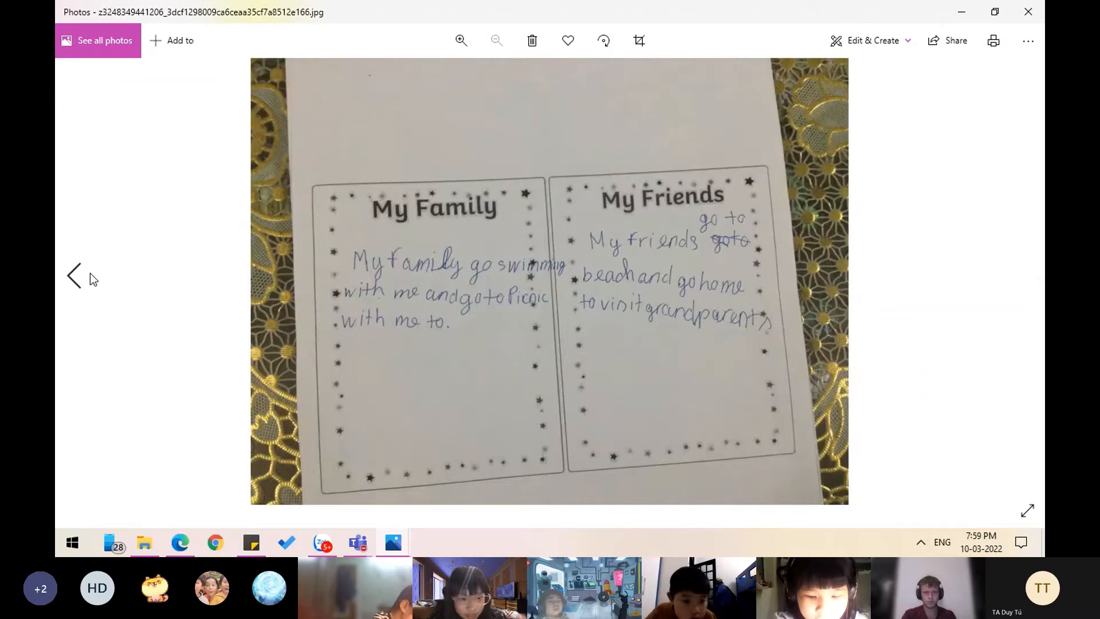
left_click(74, 276)
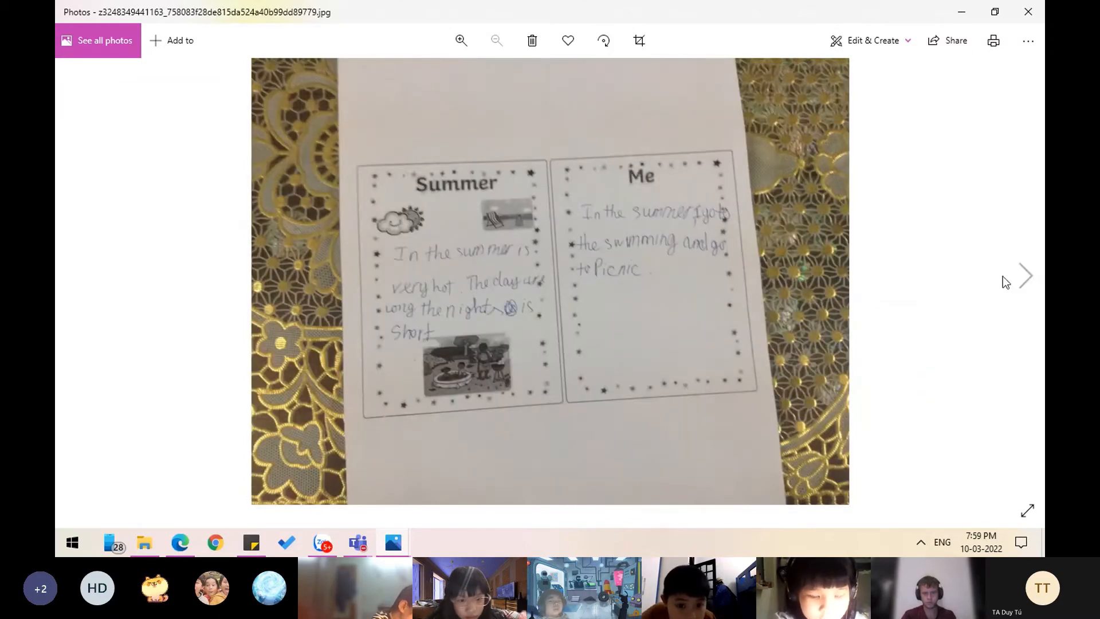
left_click(1024, 275)
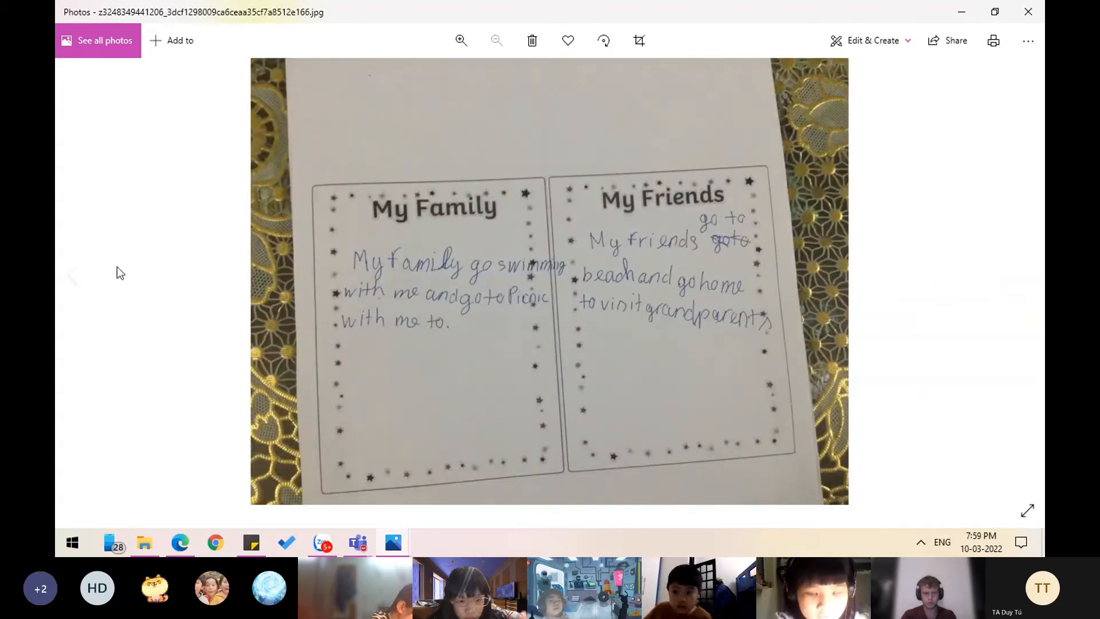
left_click(1025, 275)
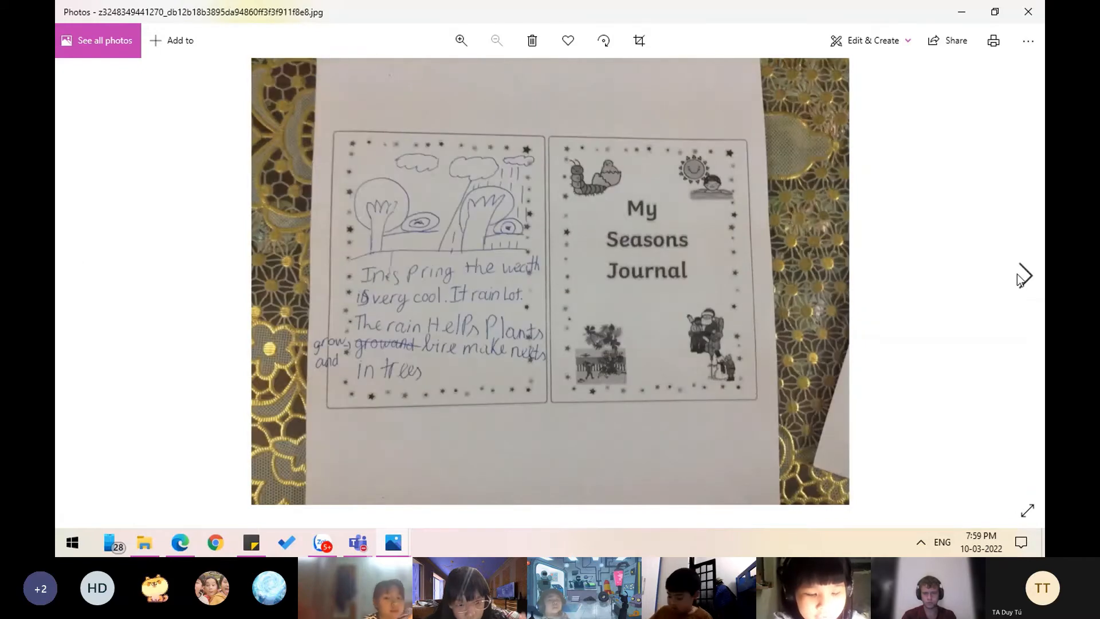
left_click(1022, 275)
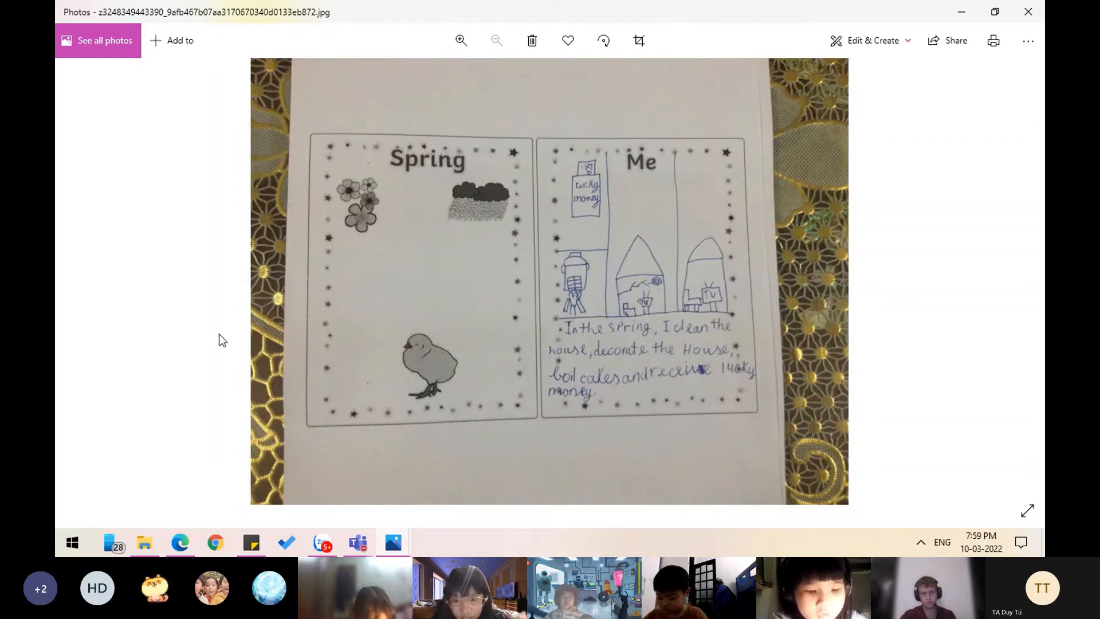
mouse_move(76, 273)
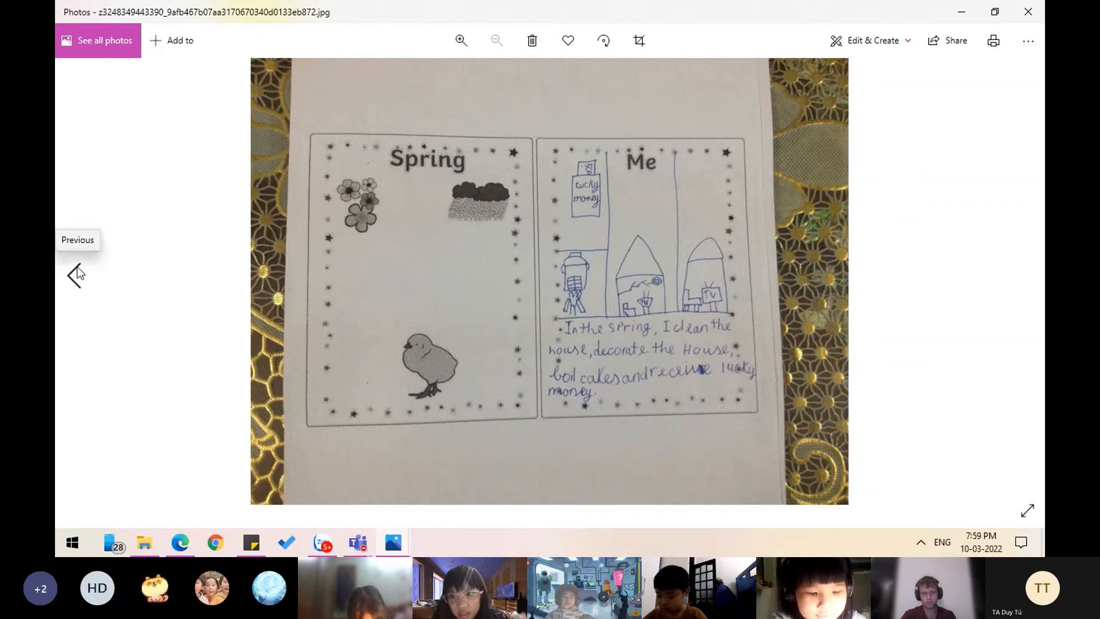
Step back one photo and forward again, landing on the 'Summer / Me' page.
left_click(75, 274)
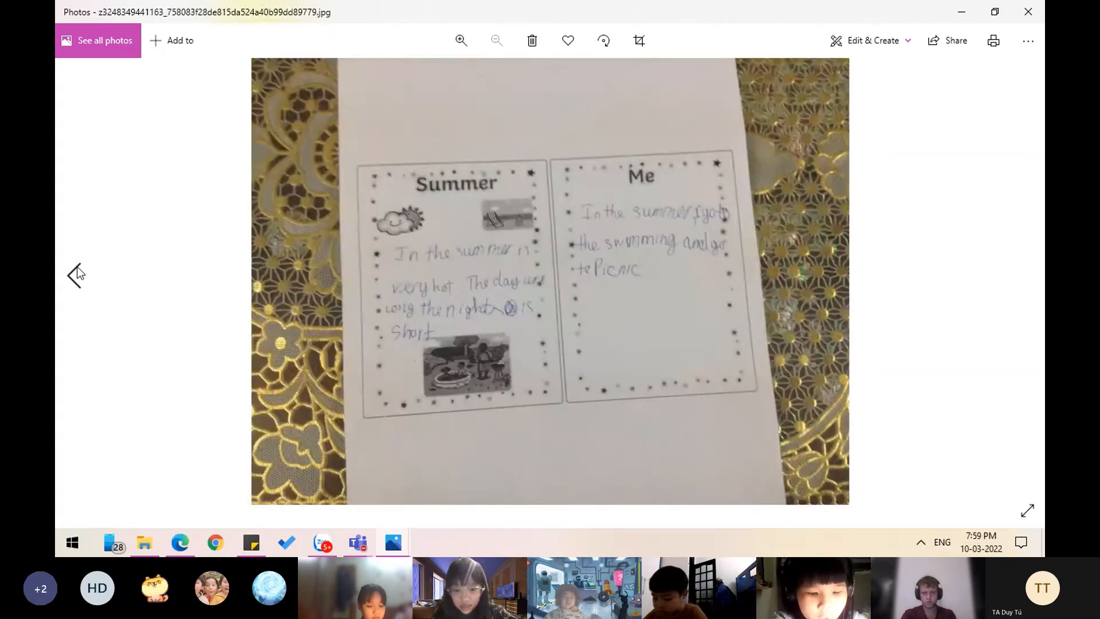
left_click(1025, 275)
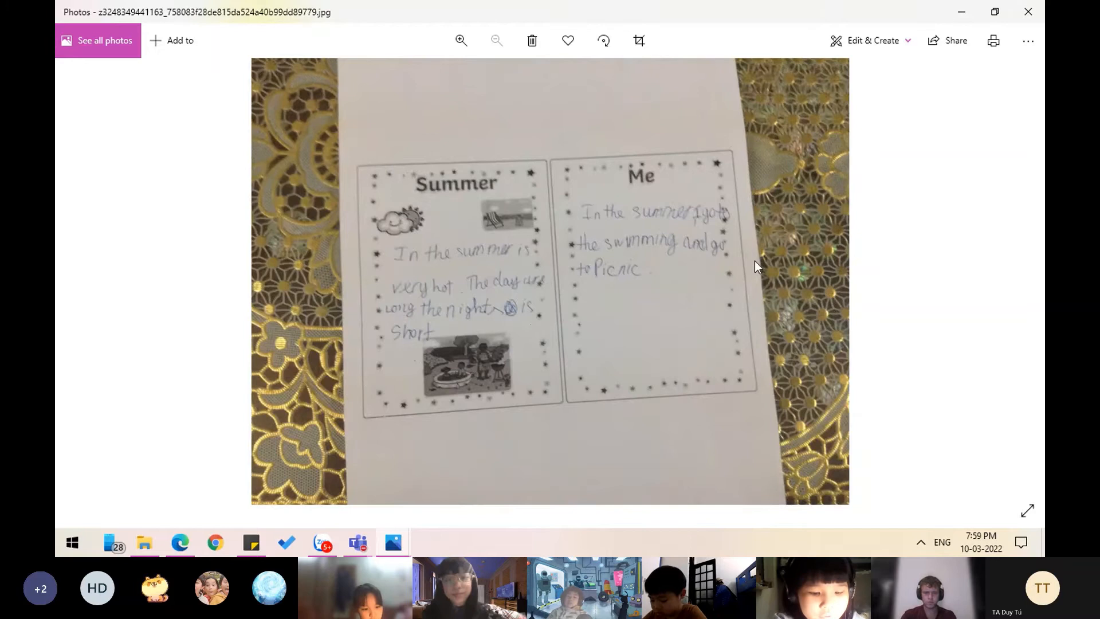
mouse_move(624, 261)
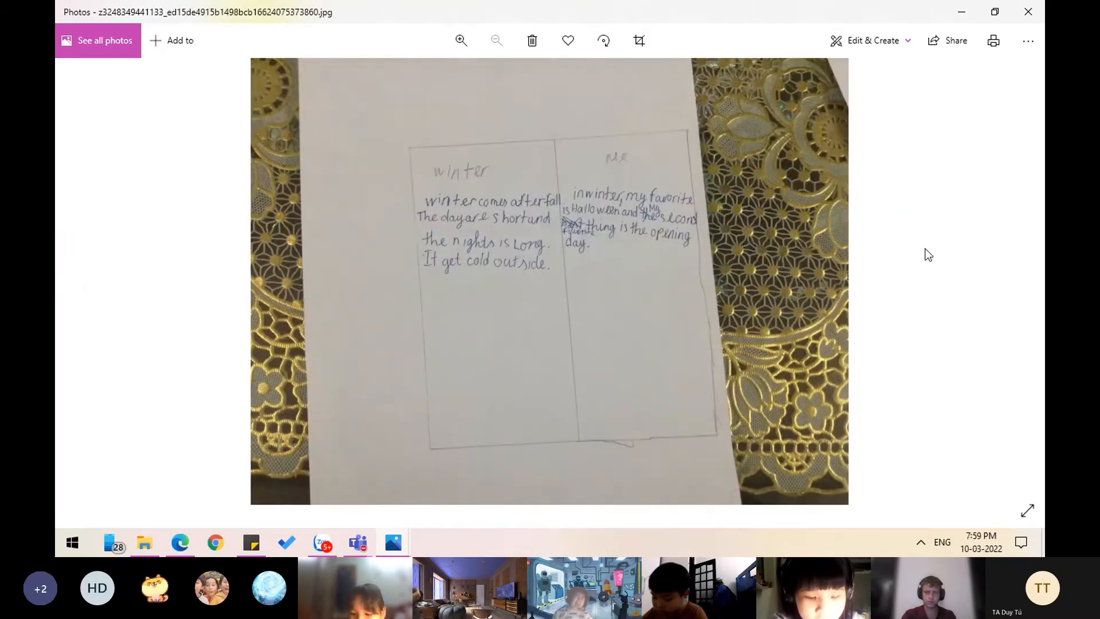
Flip through the starred family page, Winter and Summer to reach 'Fall / Me'.
left_click(1027, 274)
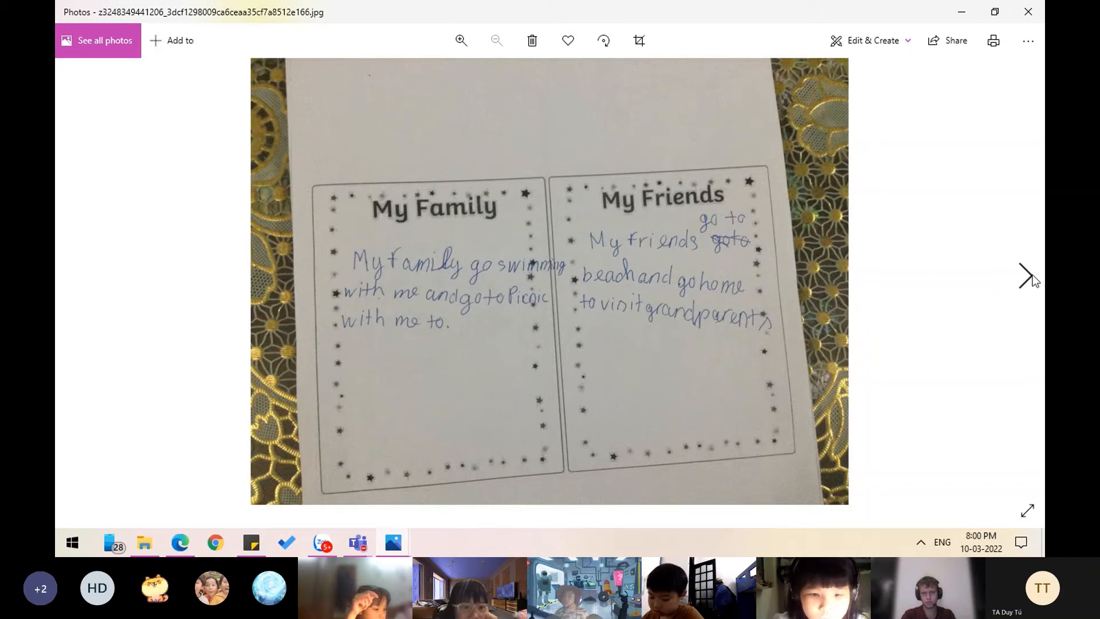
mouse_move(1024, 275)
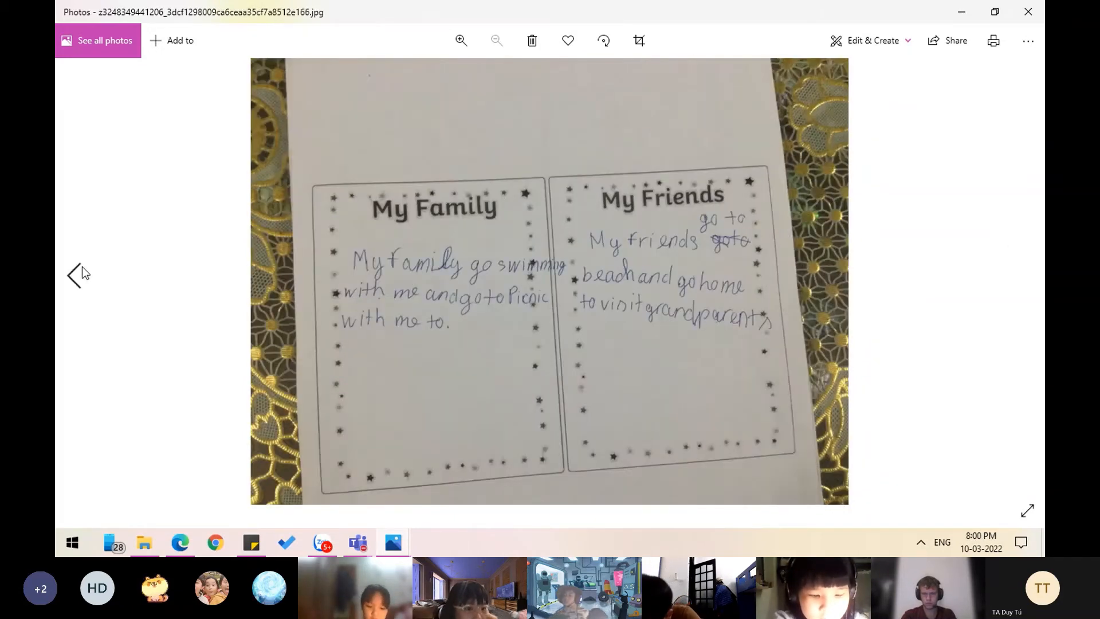
mouse_move(76, 273)
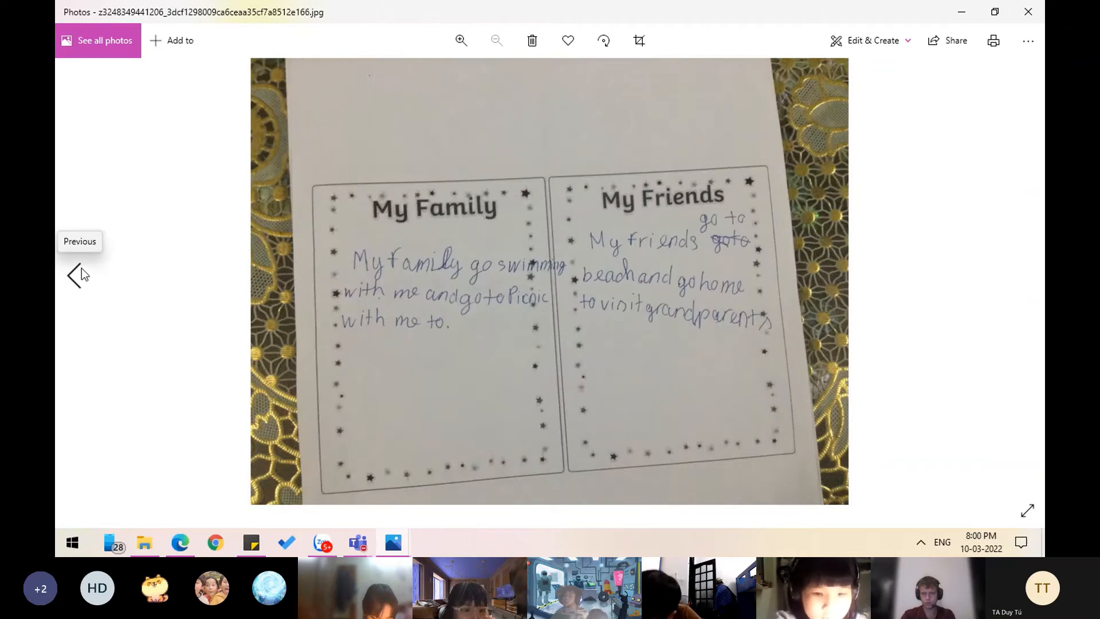
left_click(75, 274)
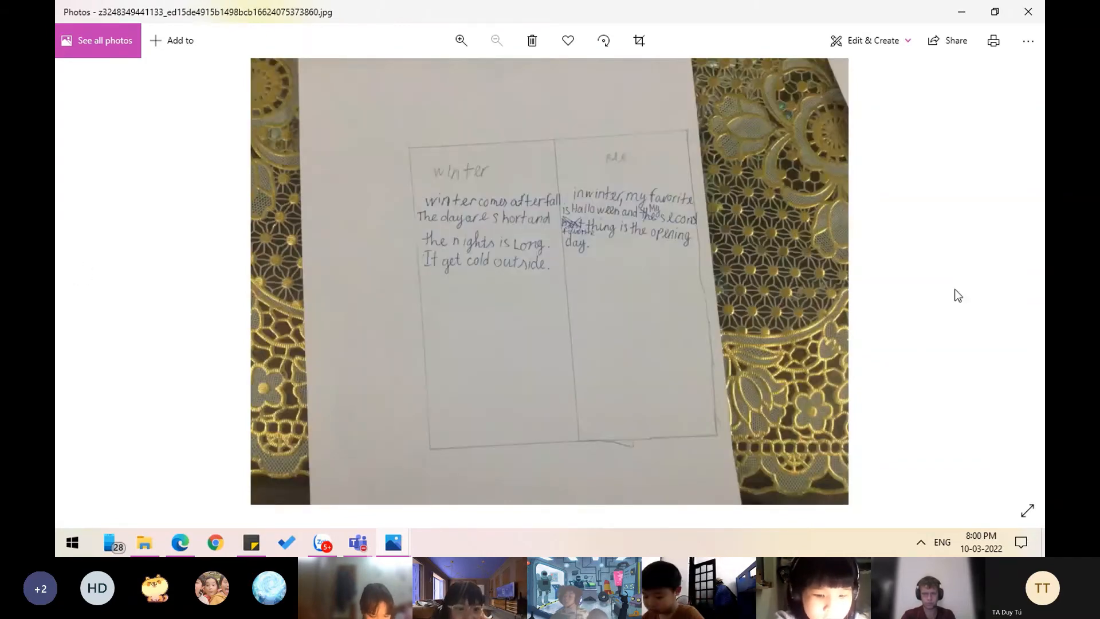
left_click(1024, 275)
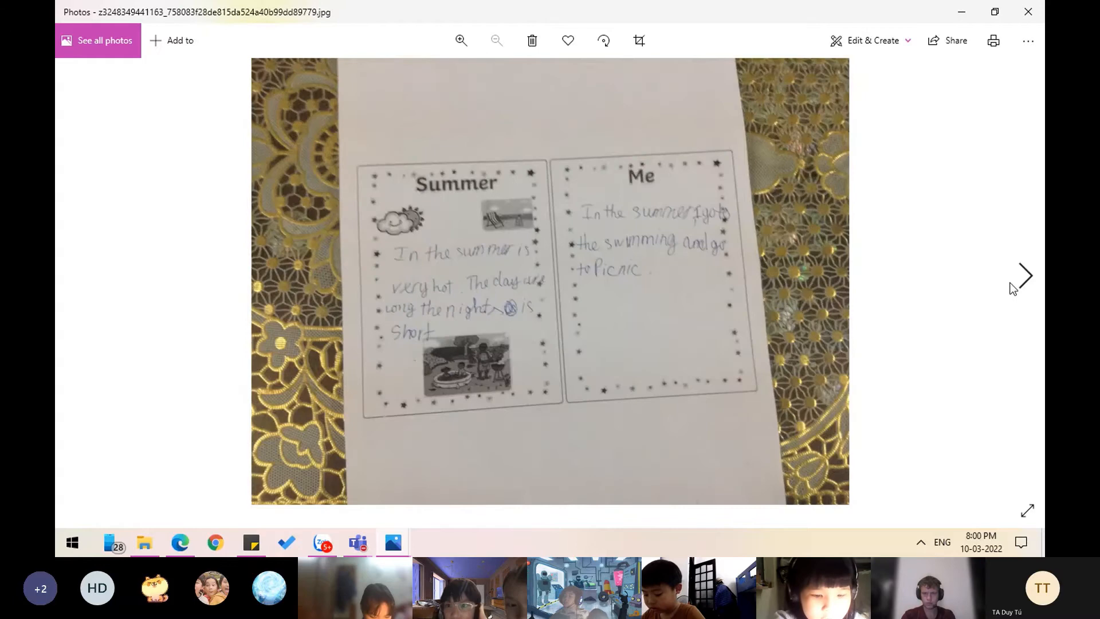
left_click(1025, 275)
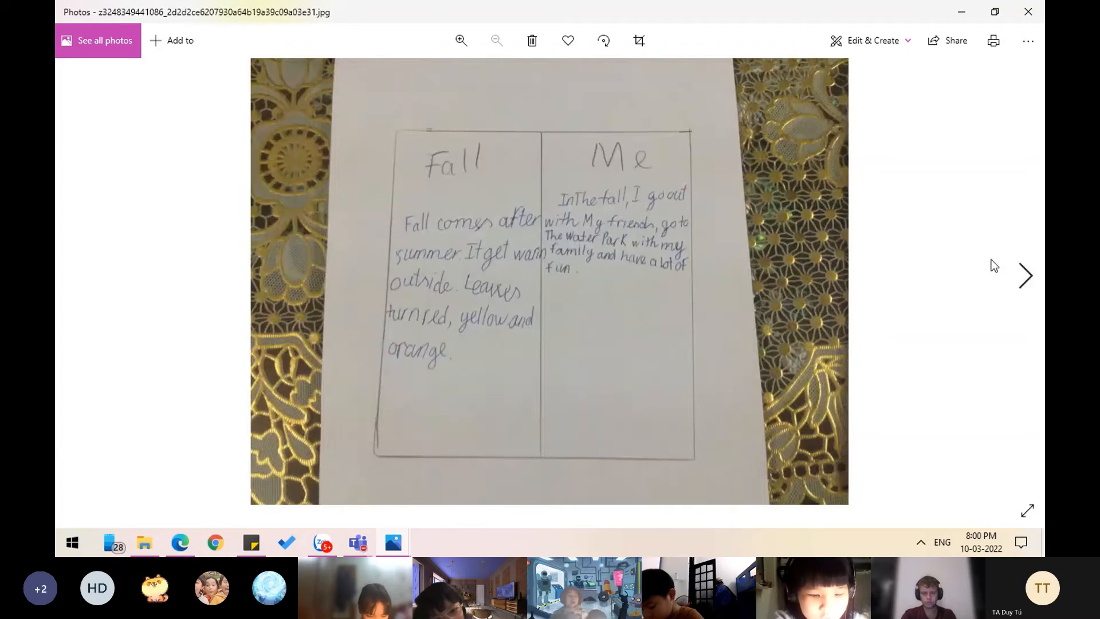
mouse_move(851, 321)
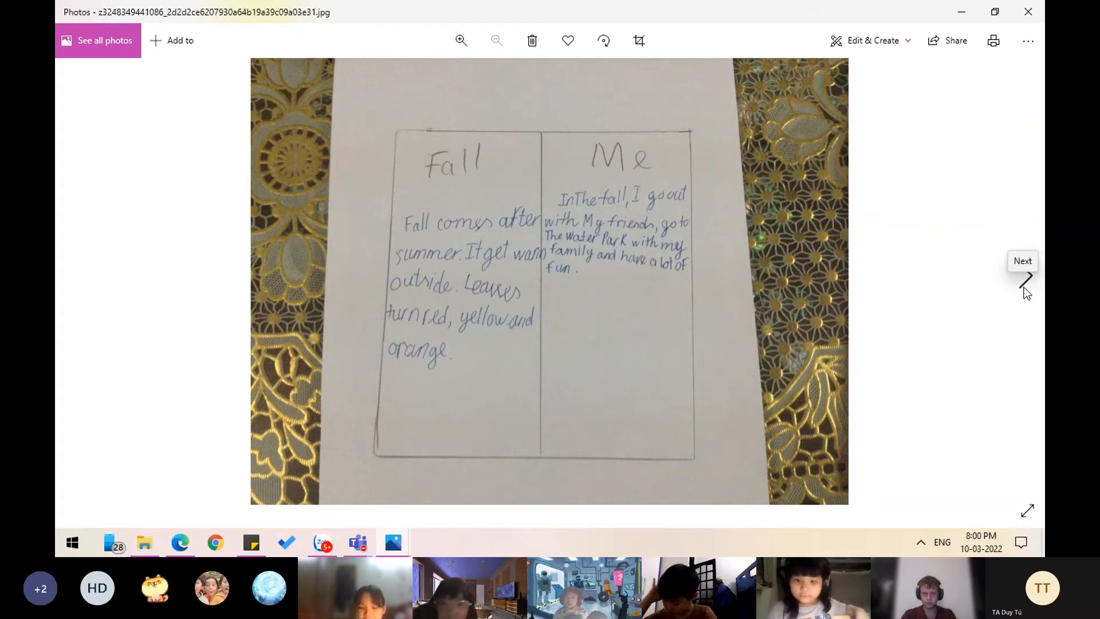
Visit the family and friends page, return to Fall, then advance to 'Winter / Me'.
left_click(1025, 275)
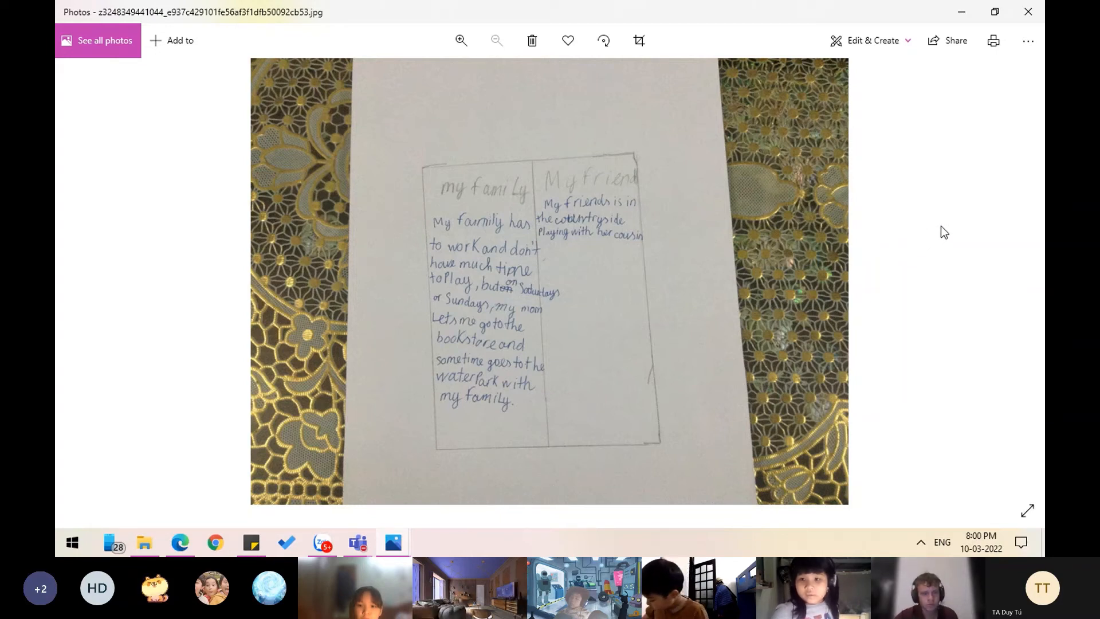
mouse_move(1028, 276)
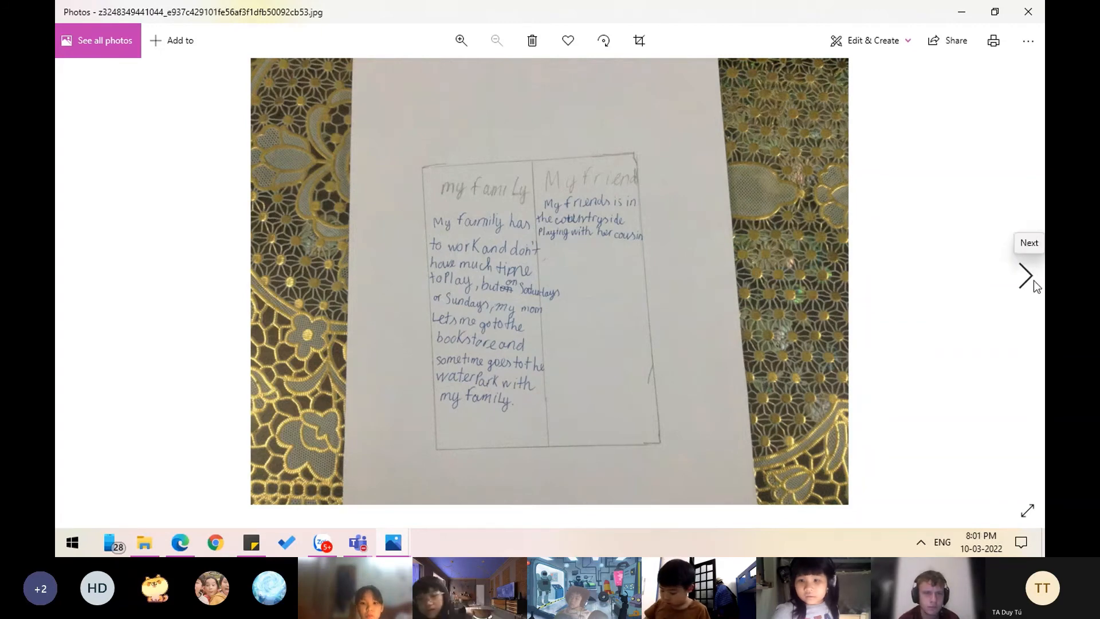
left_click(1024, 275)
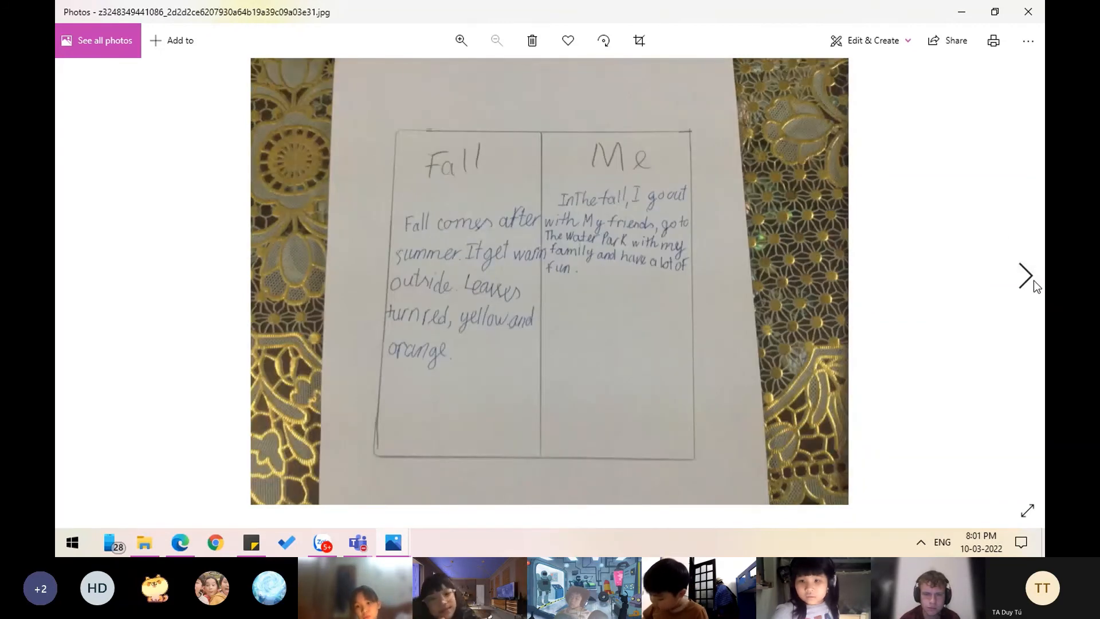
left_click(1024, 276)
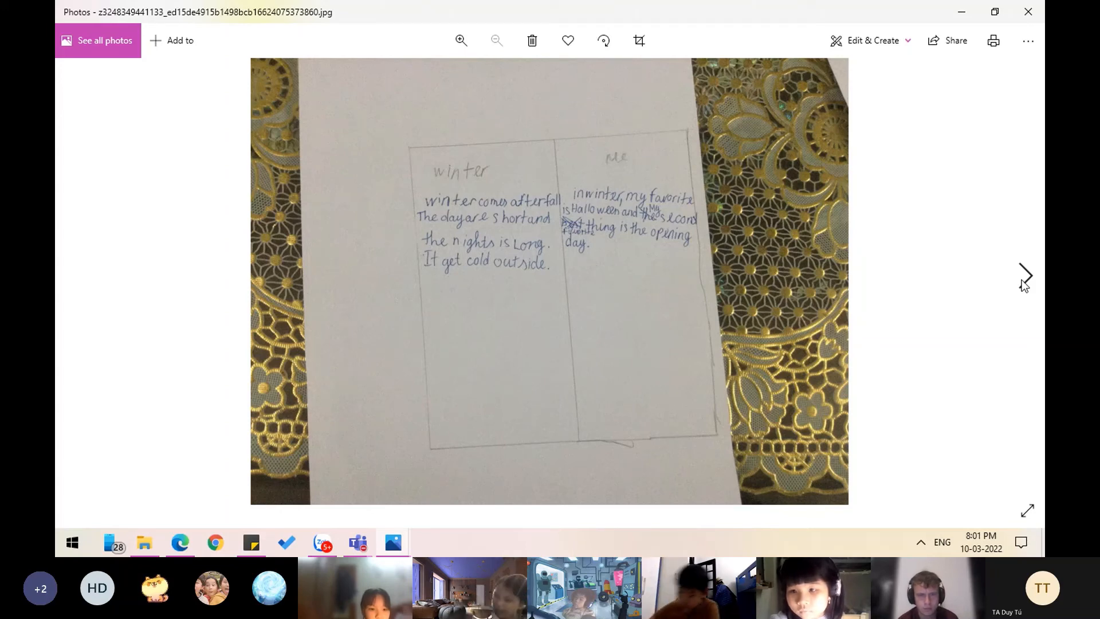
Advance to the winter 'My family / My friends' page about stories by the fire.
left_click(1024, 274)
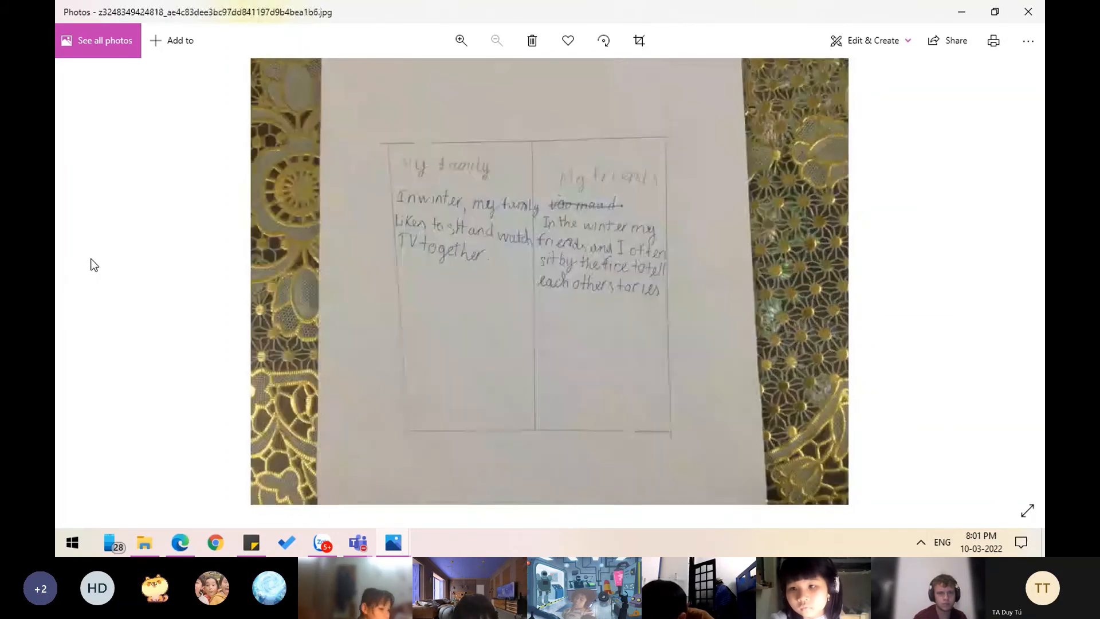
mouse_move(441, 272)
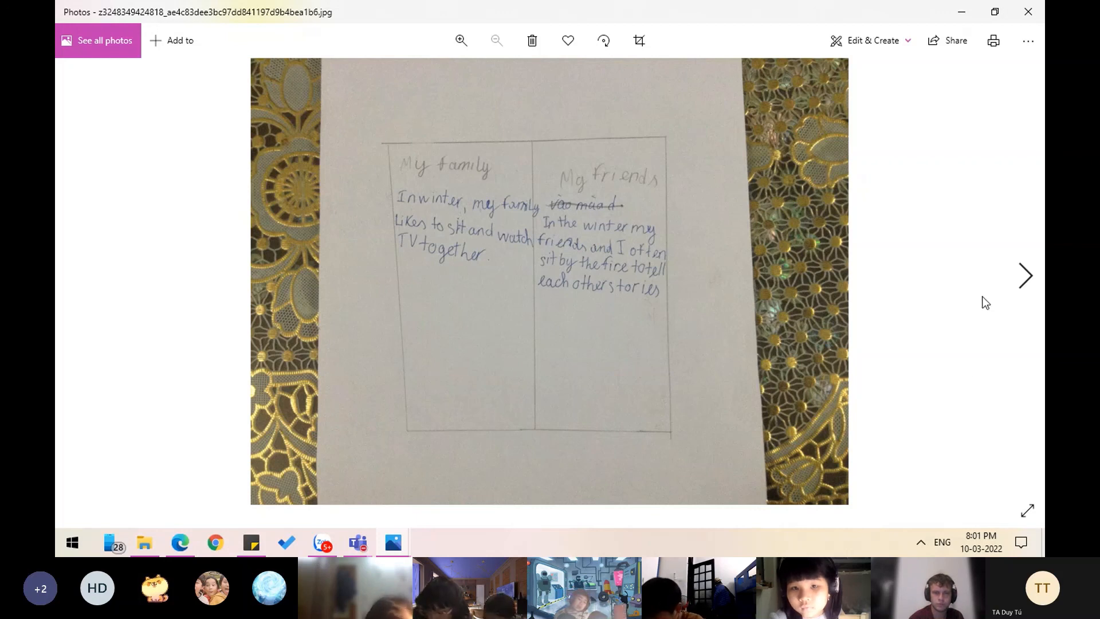
mouse_move(1000, 312)
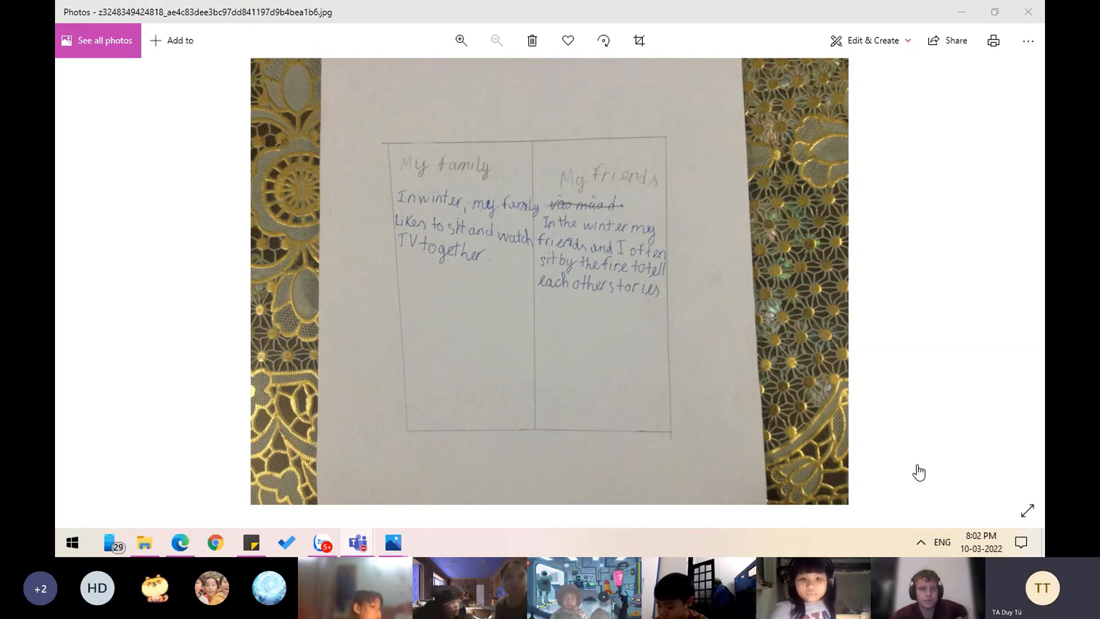
mouse_move(923, 500)
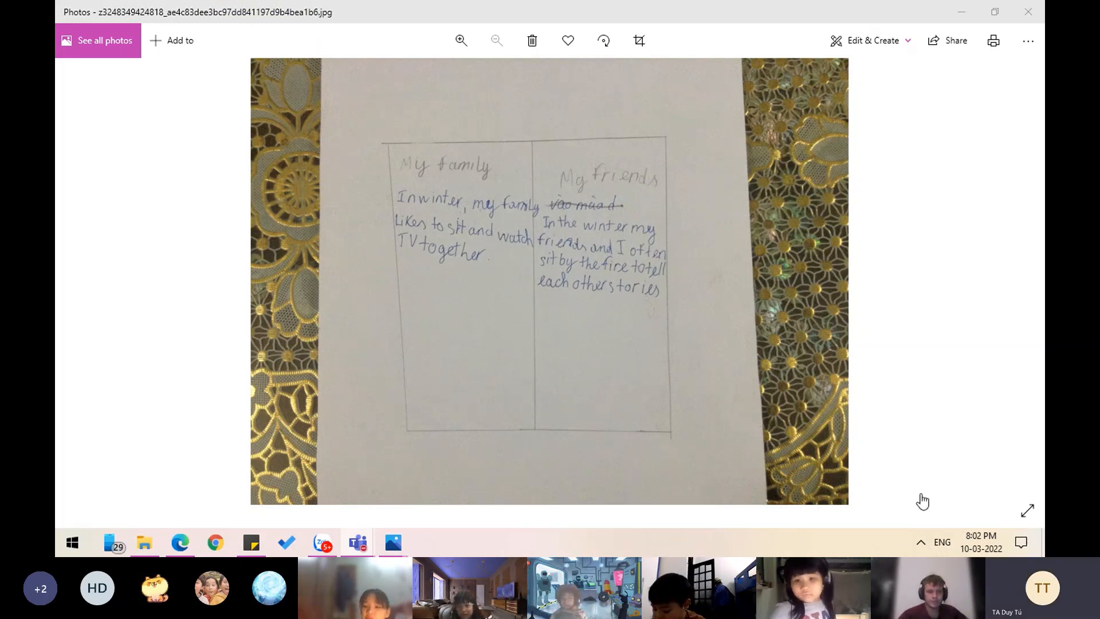